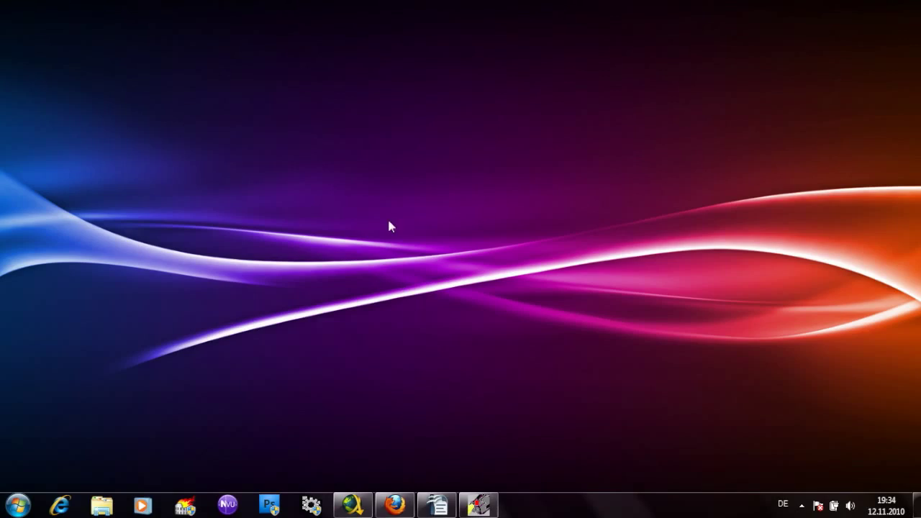
pyautogui.moveTo(473, 413)
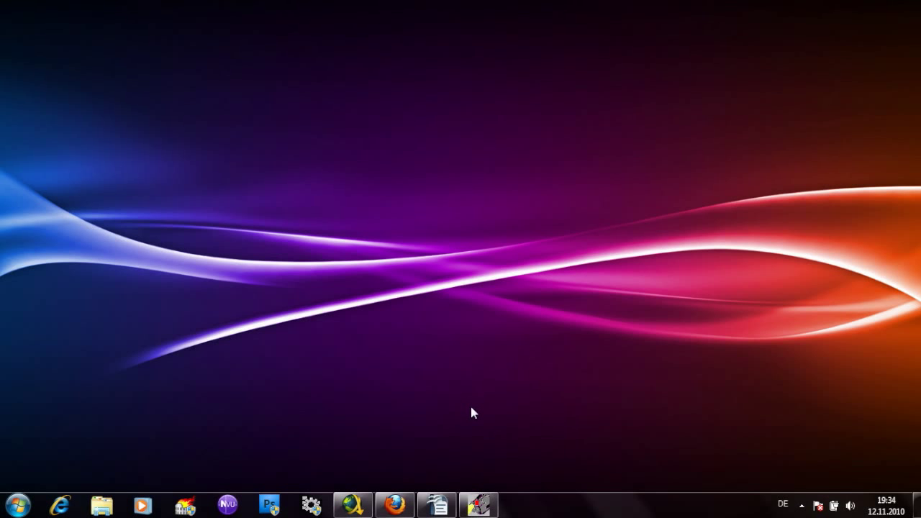
# Step: Launch Writer, open cd_sleeve_openoffice.odt and scroll through the fold-out sleeve template
pyautogui.click(436, 502)
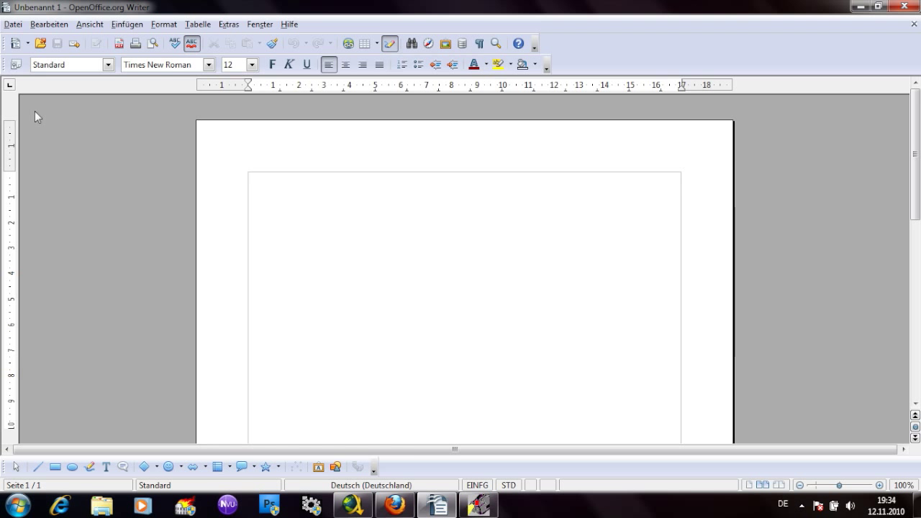
pyautogui.click(13, 24)
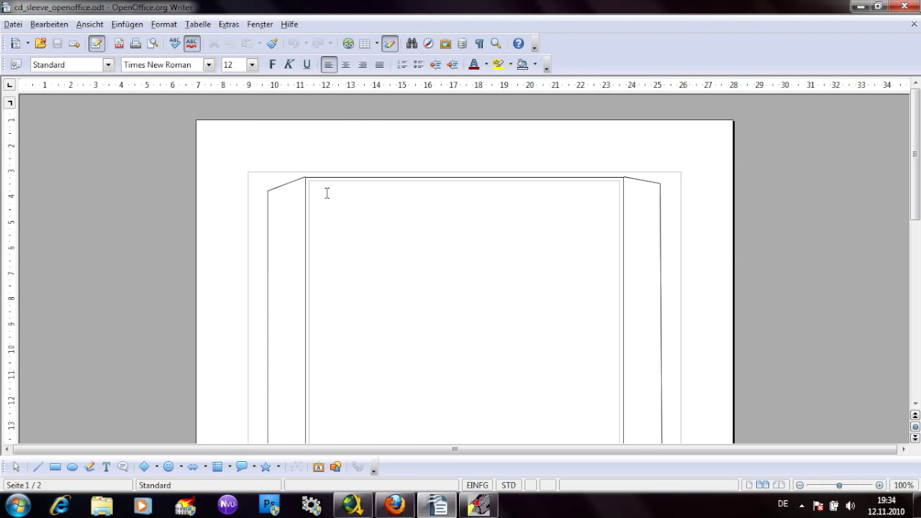
pyautogui.scroll(-3)
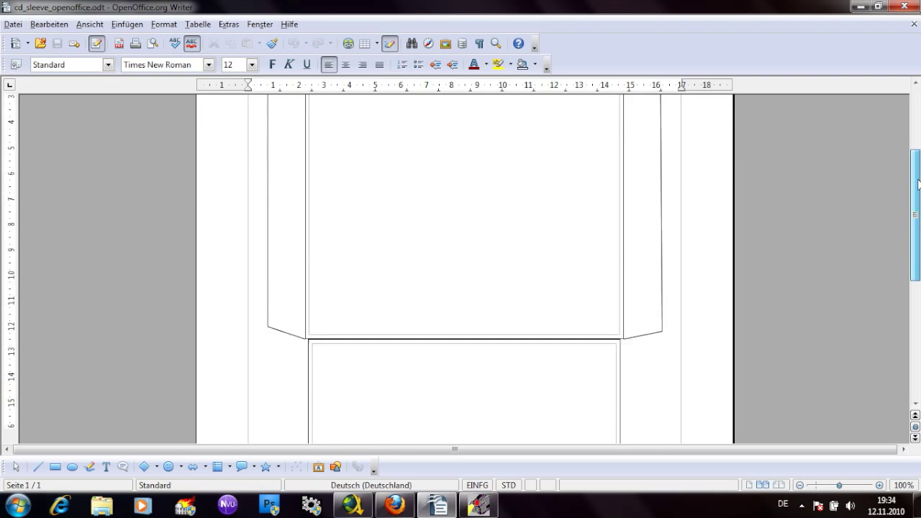
pyautogui.scroll(-3)
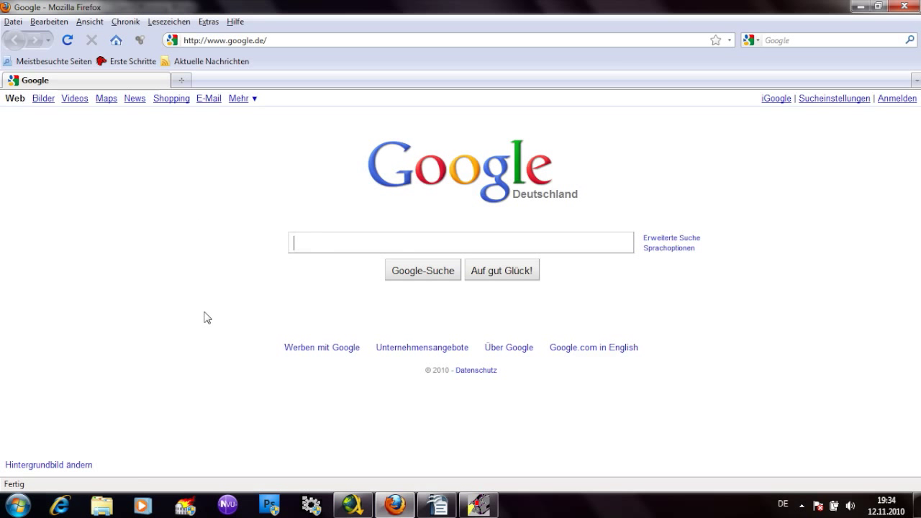
# Step: Search Google Images for 'call of duty black ops cover' and view the full-size PC cover
pyautogui.write('call of')
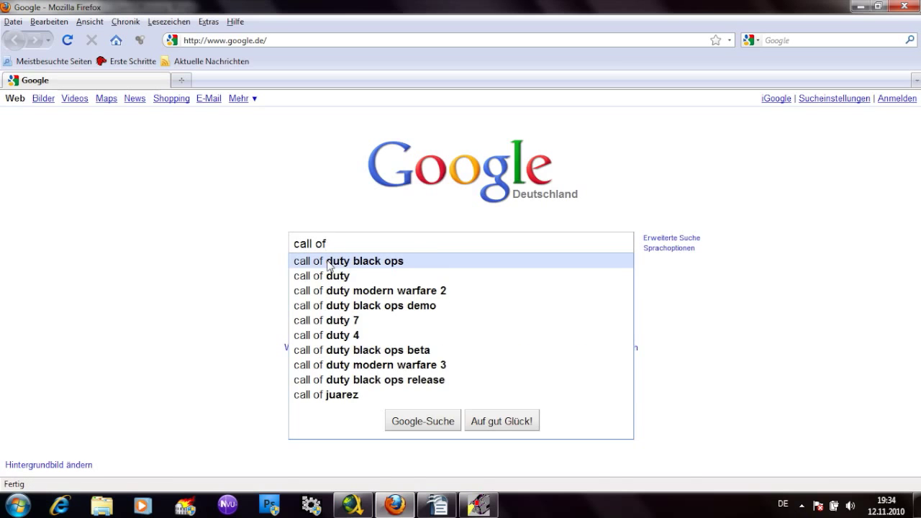
pyautogui.click(349, 261)
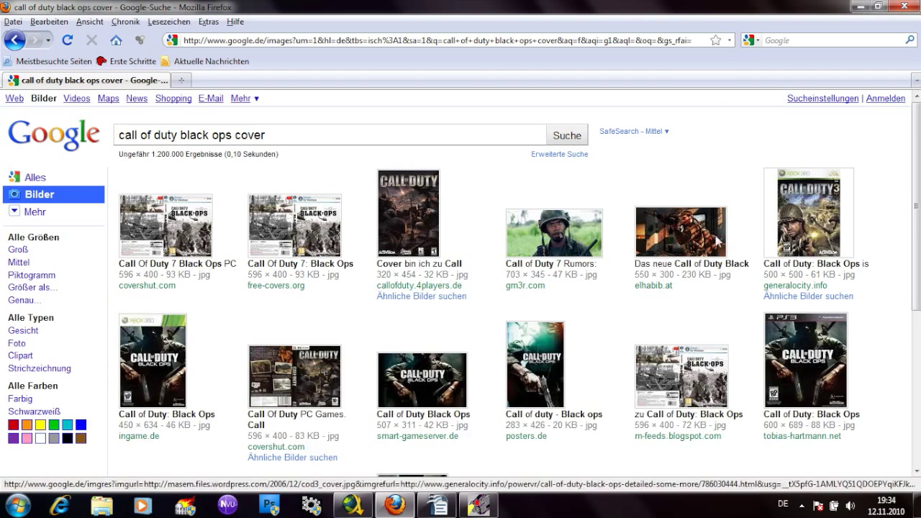
pyautogui.scroll(-3)
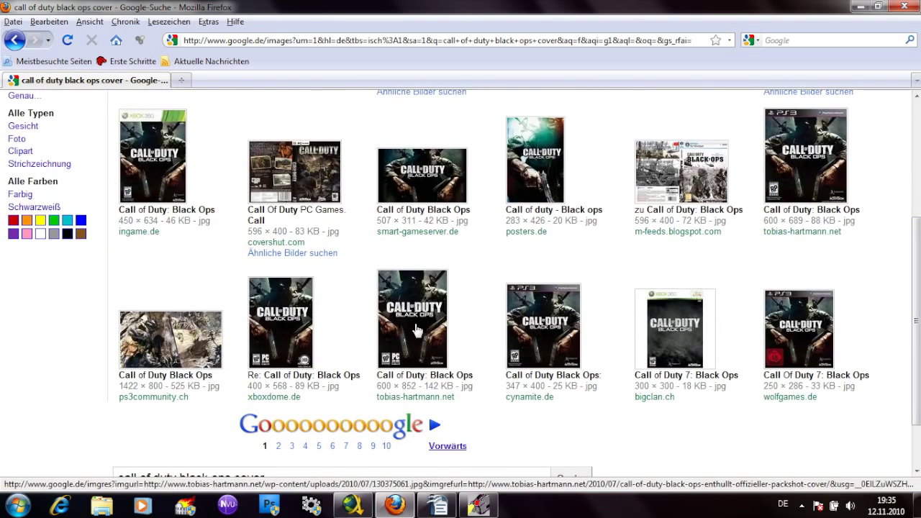
pyautogui.click(417, 326)
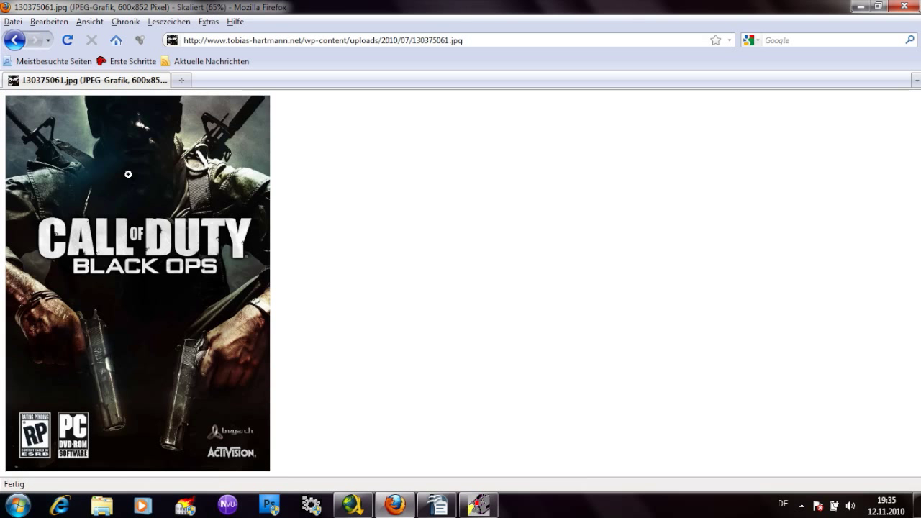
pyautogui.moveTo(451, 454)
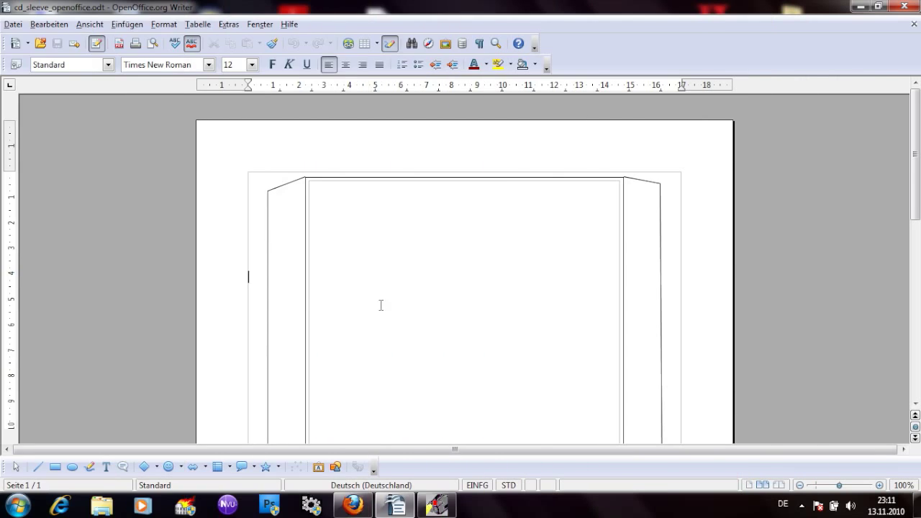
# Step: Write 'Urlaubsbilder 2010' on the front panel in Valken, size 48, centered
pyautogui.write('Urlaubs')
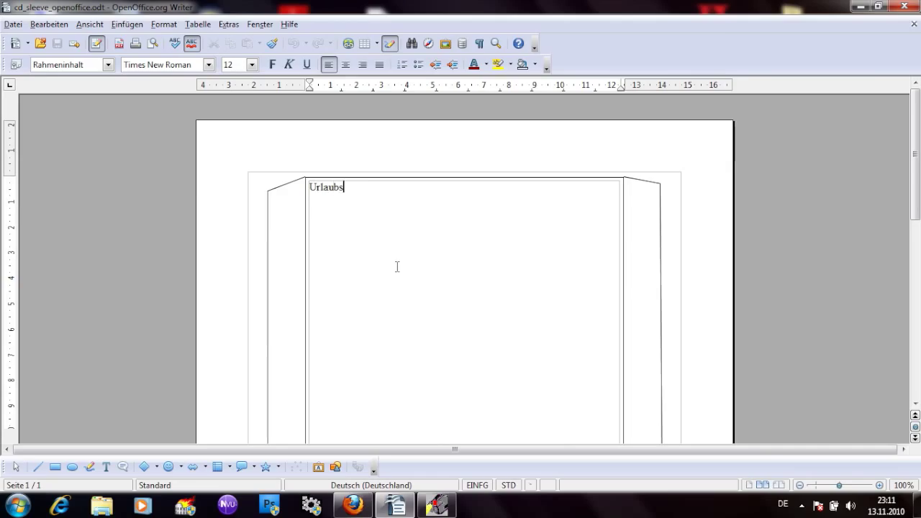
pyautogui.write('bilder 2010')
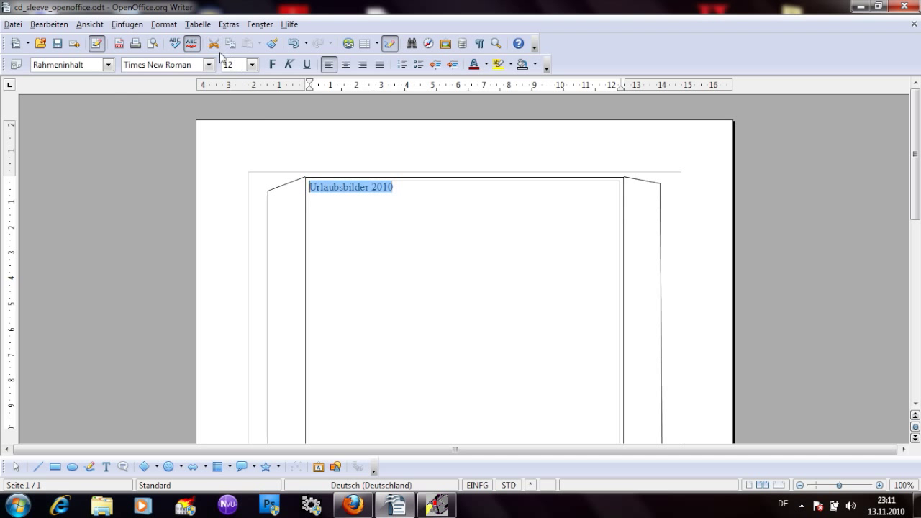
pyautogui.write('Valken')
pyautogui.write('66')
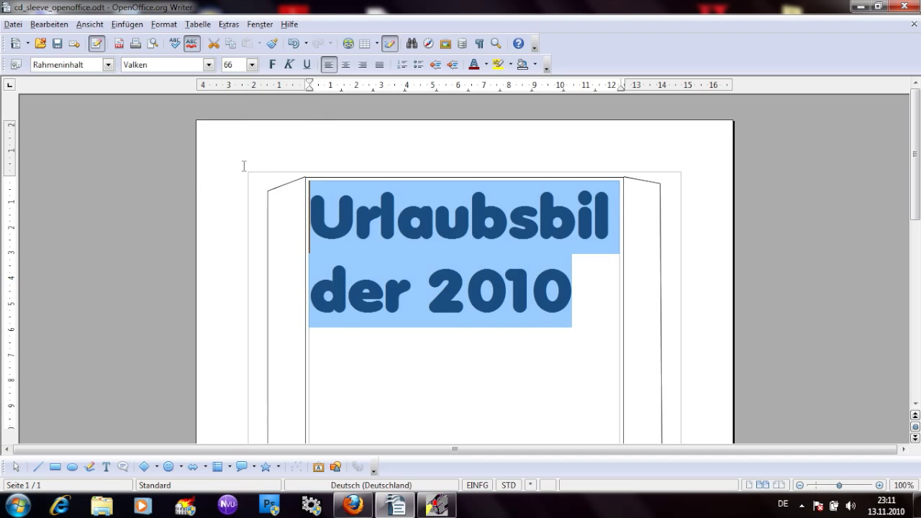
pyautogui.click(252, 64)
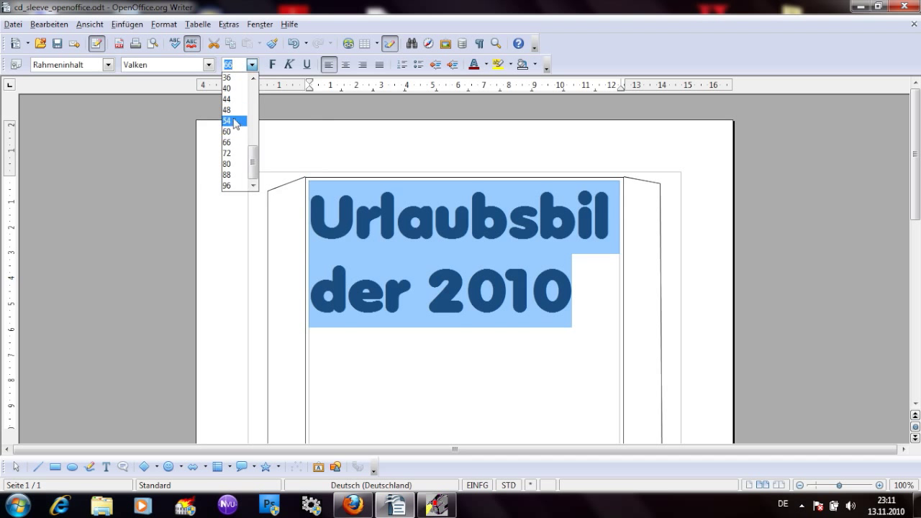
pyautogui.click(226, 110)
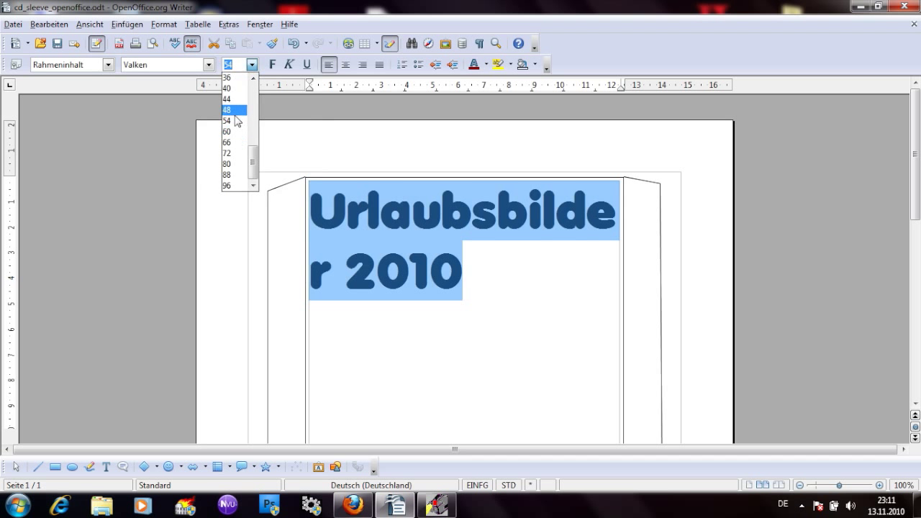
pyautogui.click(227, 109)
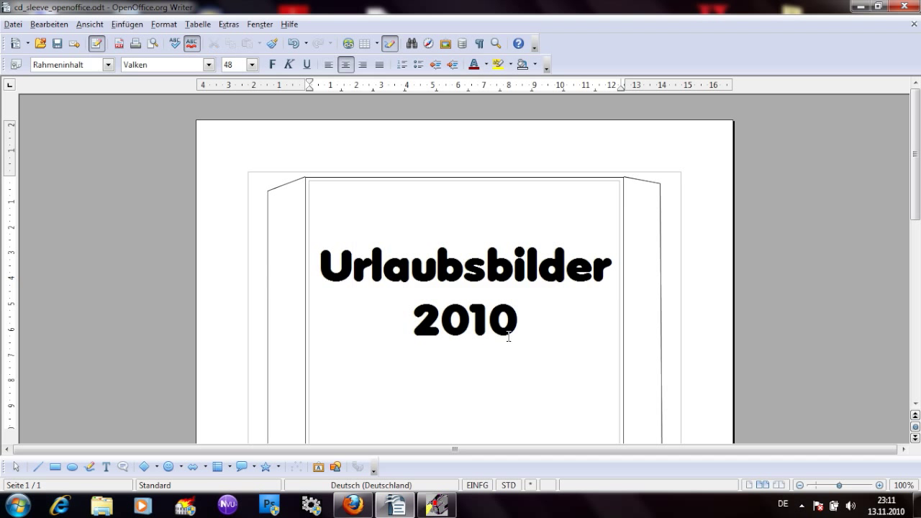
pyautogui.click(354, 269)
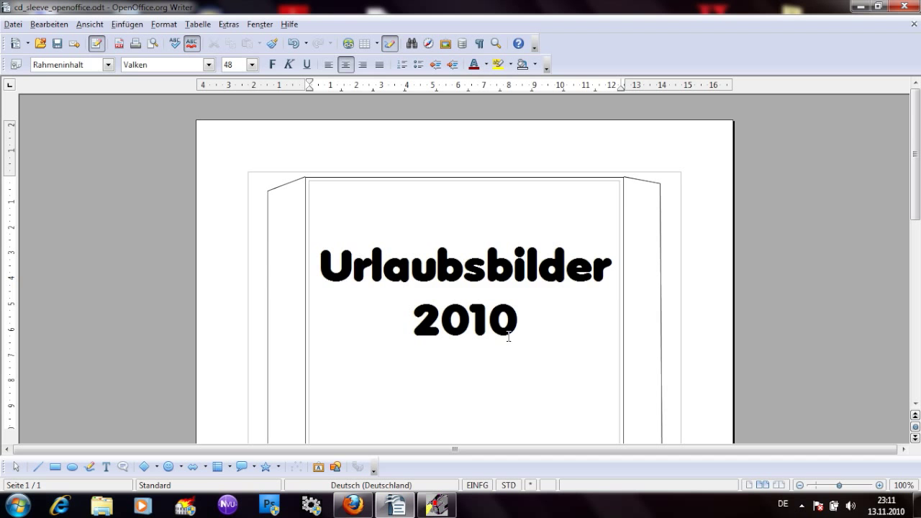
pyautogui.moveTo(514, 376)
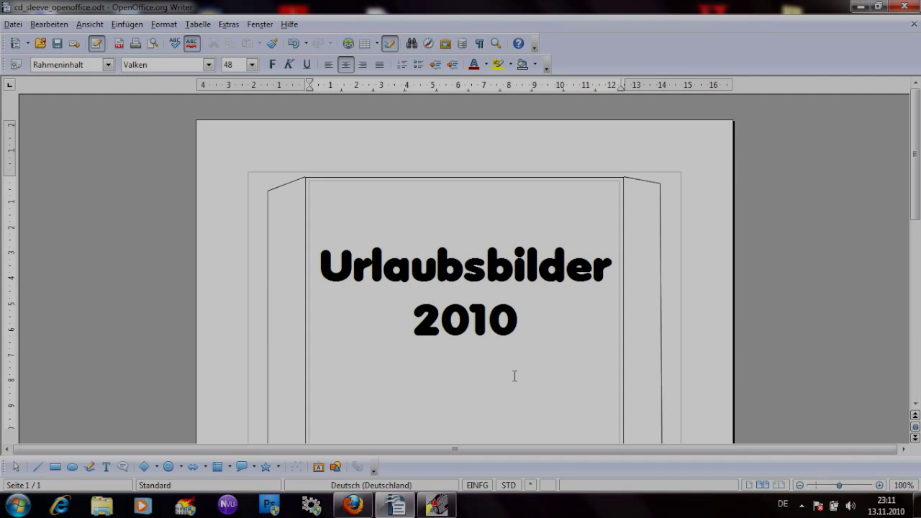
# Step: Open Windows Explorer and select the DVD-RW drive to list its ten folders
pyautogui.click(101, 503)
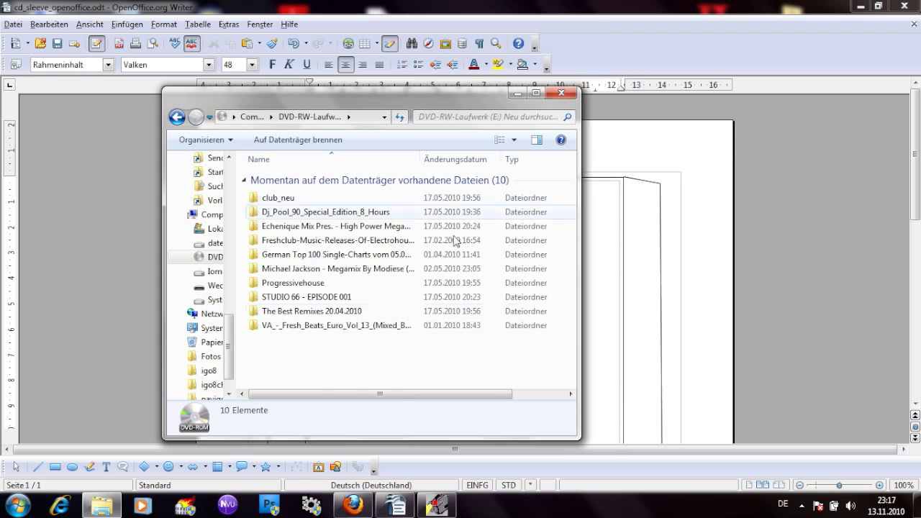
pyautogui.click(560, 94)
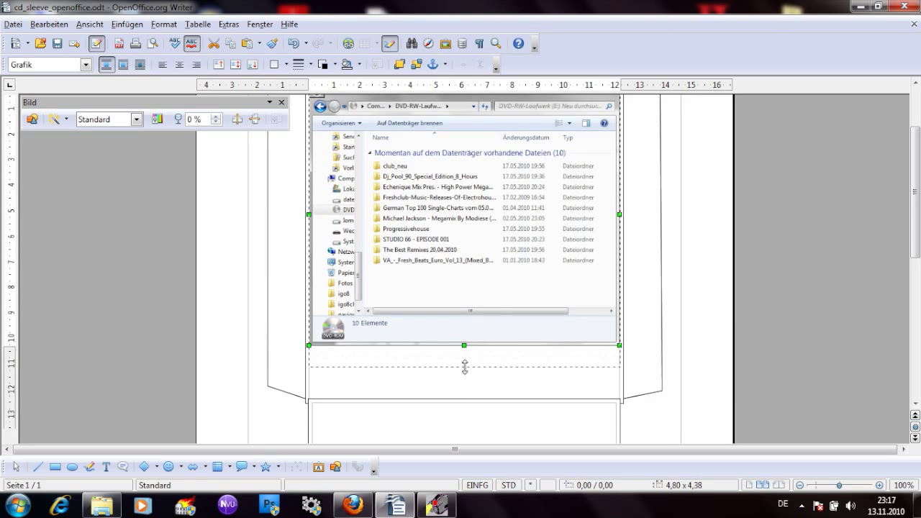
# Step: Finish placing the pasted DVD folder-listing screenshot inside the front panel
pyautogui.click(808, 267)
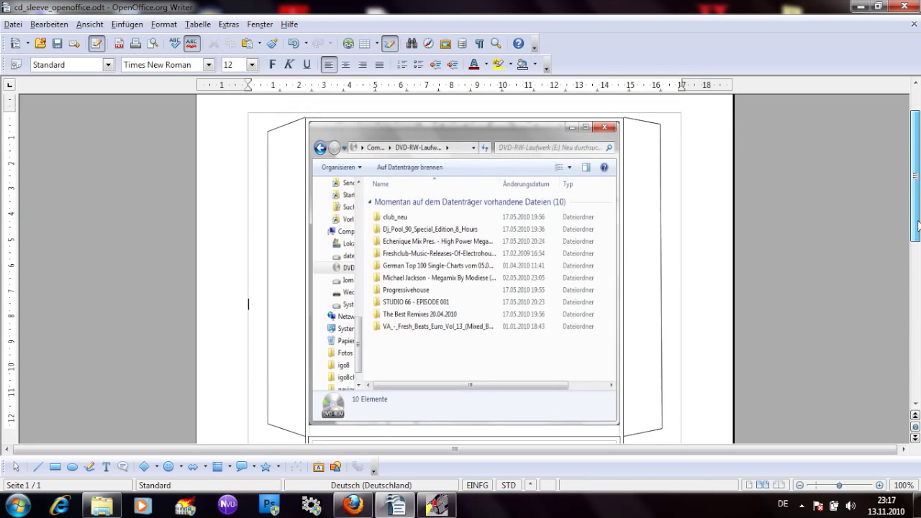
pyautogui.moveTo(302, 300)
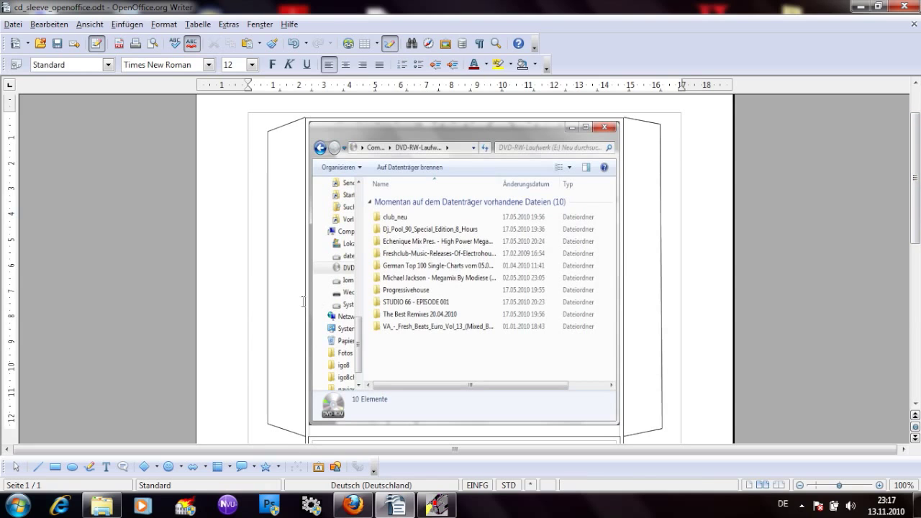